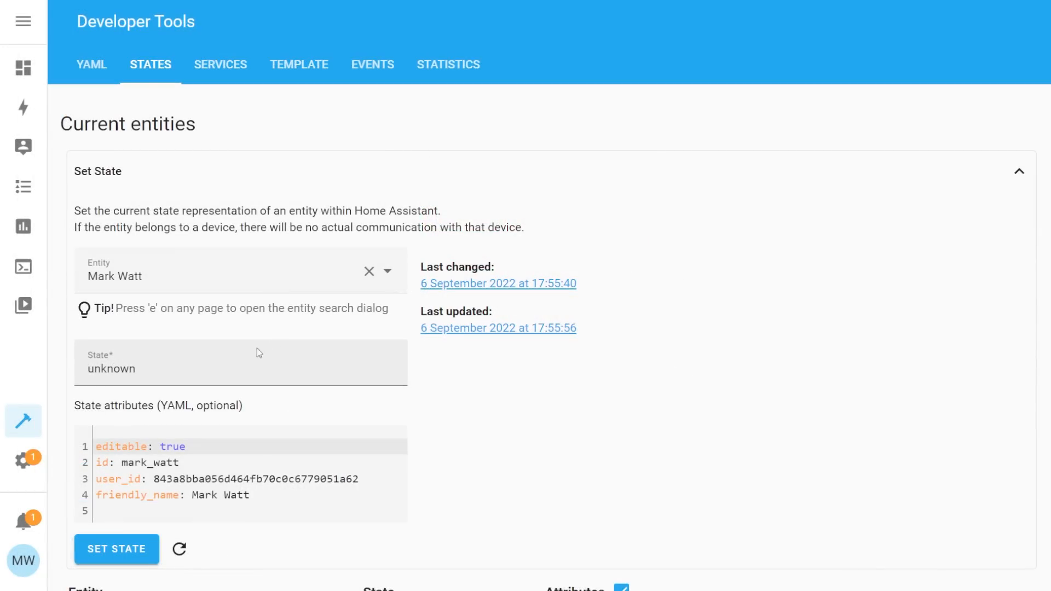
Scroll down through the entity states list before returning to the automation editor.
scroll(down, 3)
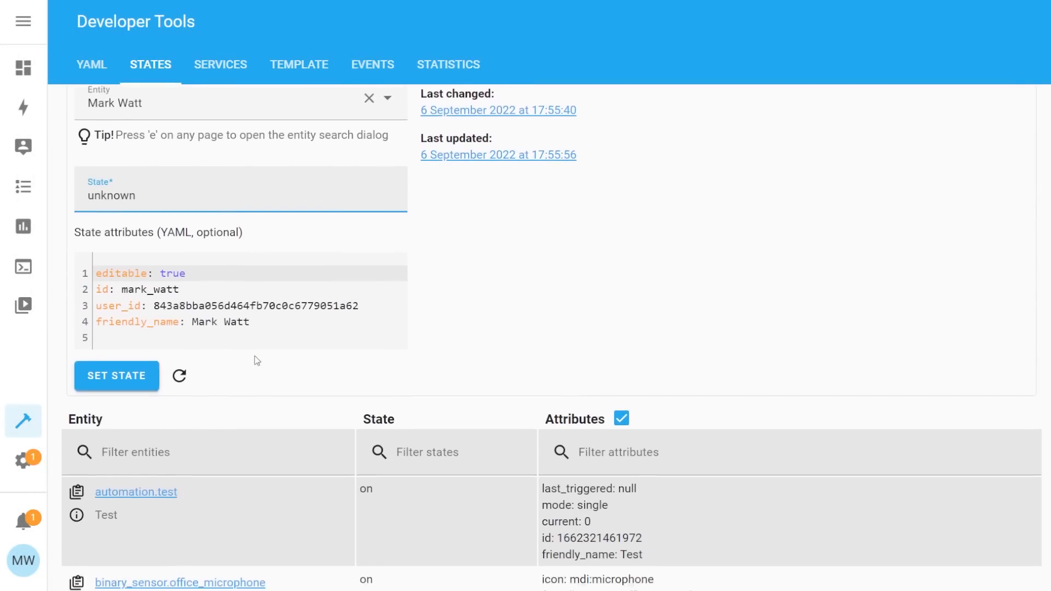
scroll(down, 3)
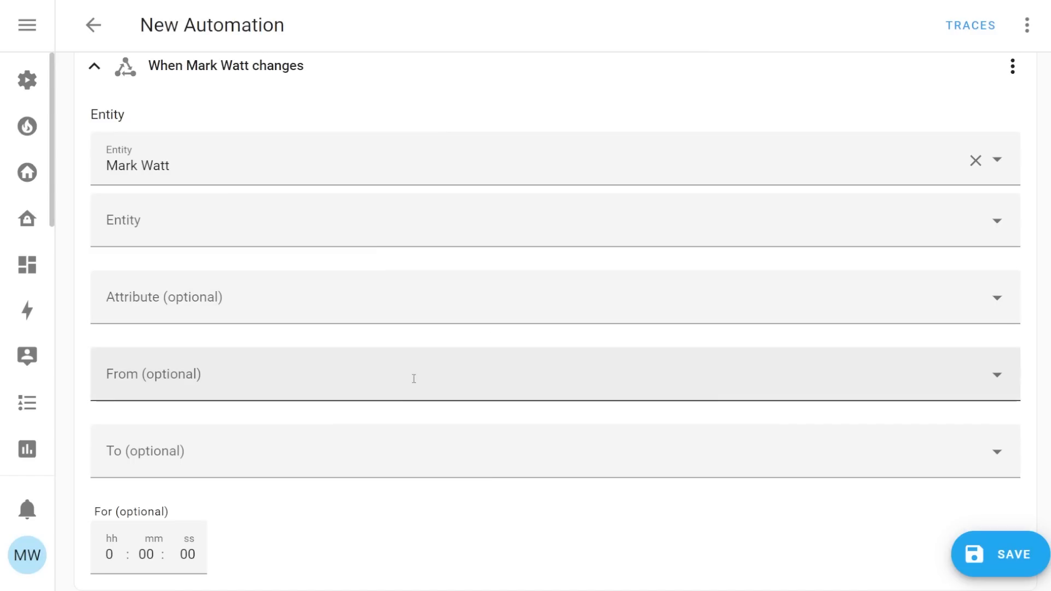
Set the state trigger's To value to Home for the Mark Watt person entity.
text(Home)
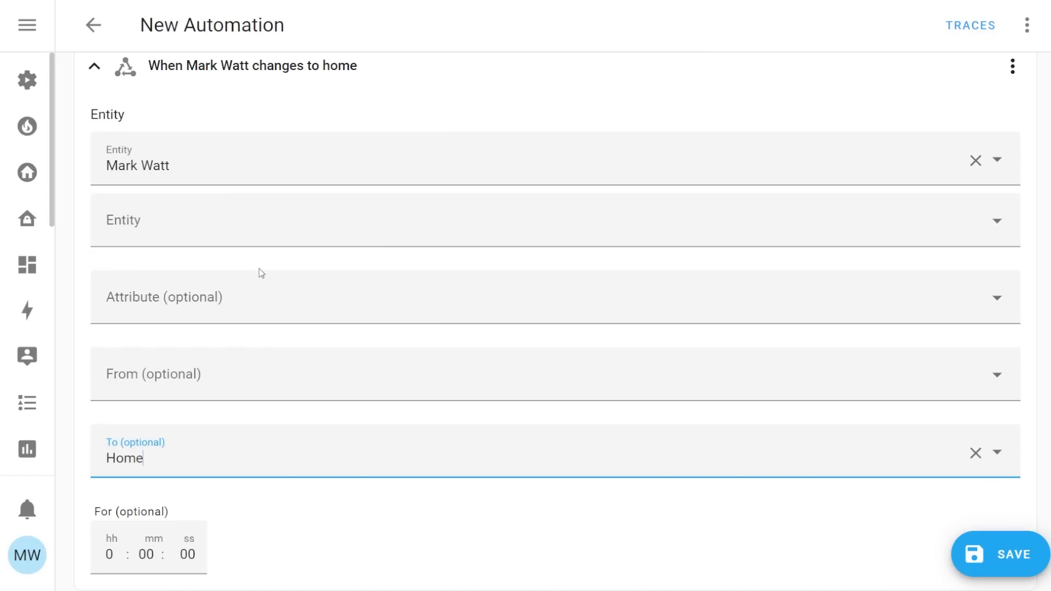
click(96, 66)
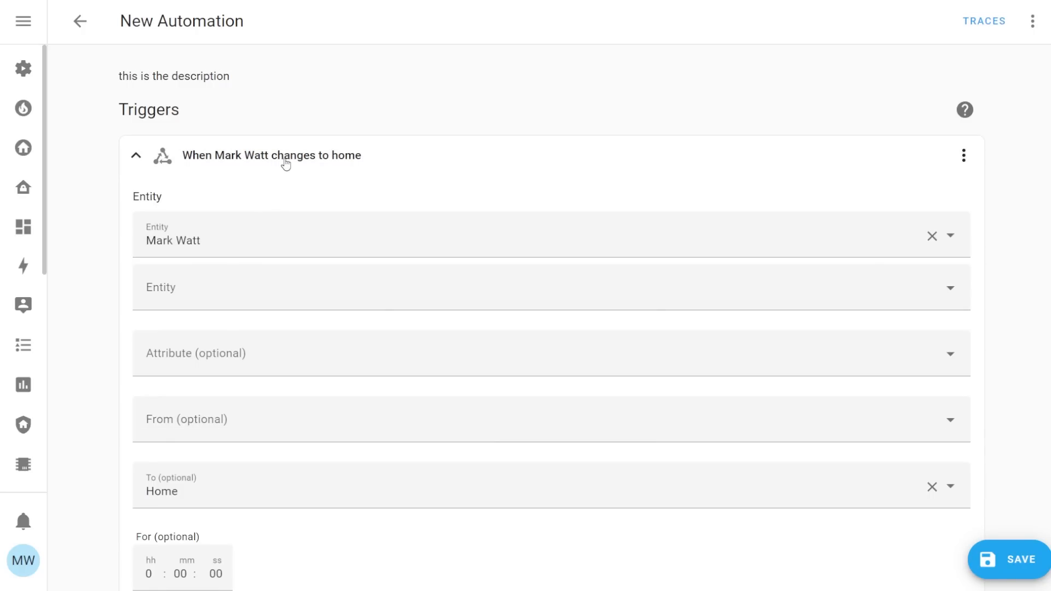
click(137, 156)
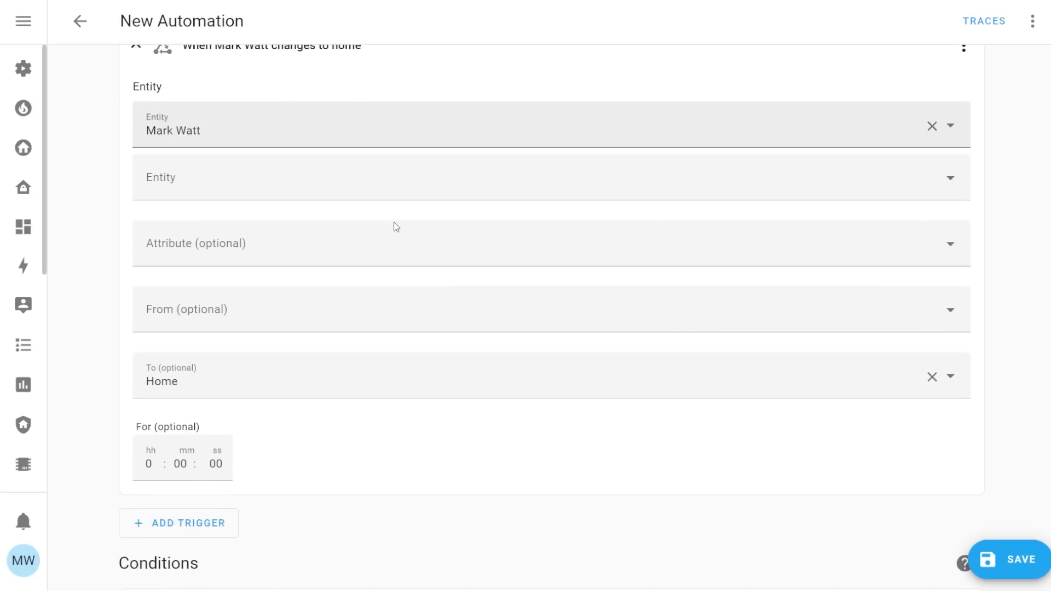
Delete the Mark Watt state trigger and bring up the trigger type list for a new one.
click(964, 155)
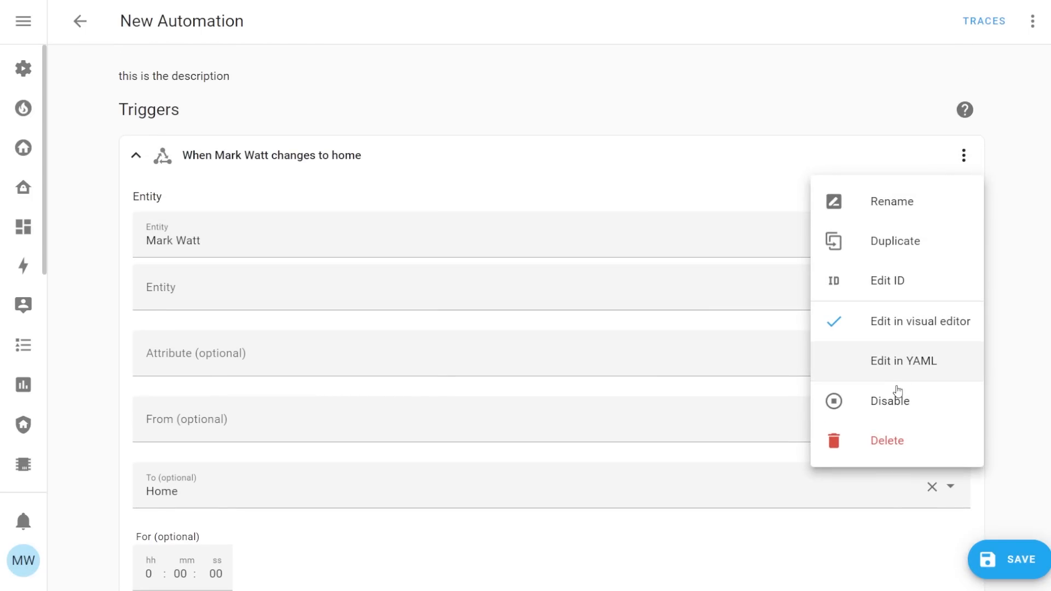
click(887, 441)
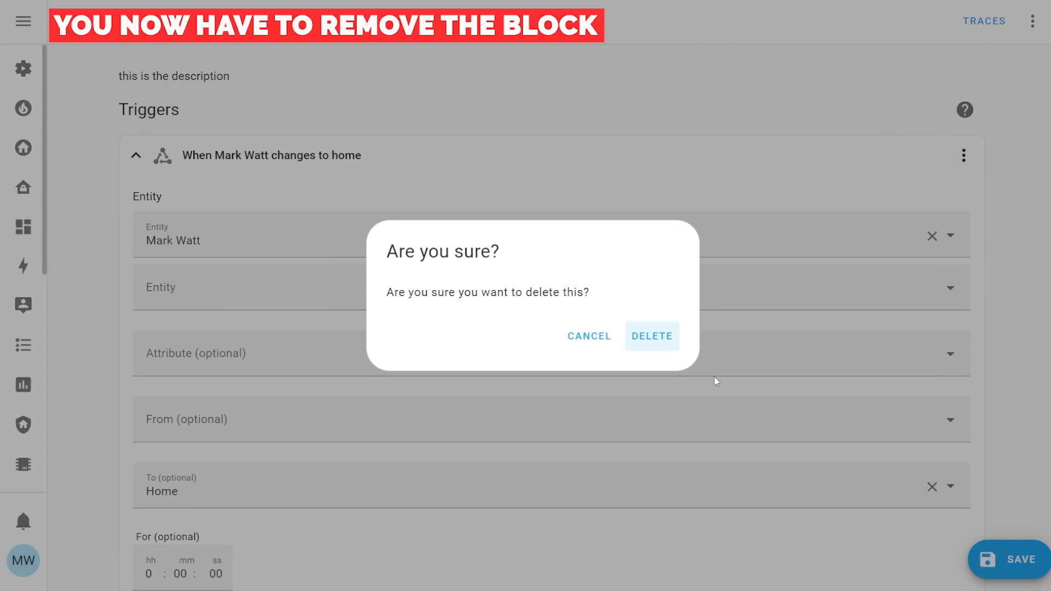
click(652, 336)
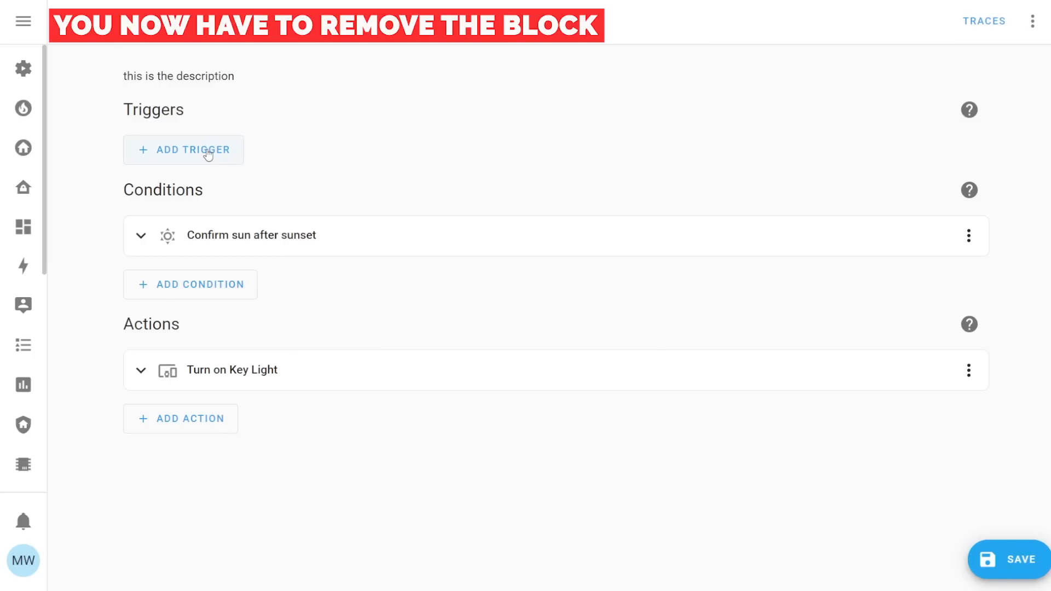
click(184, 149)
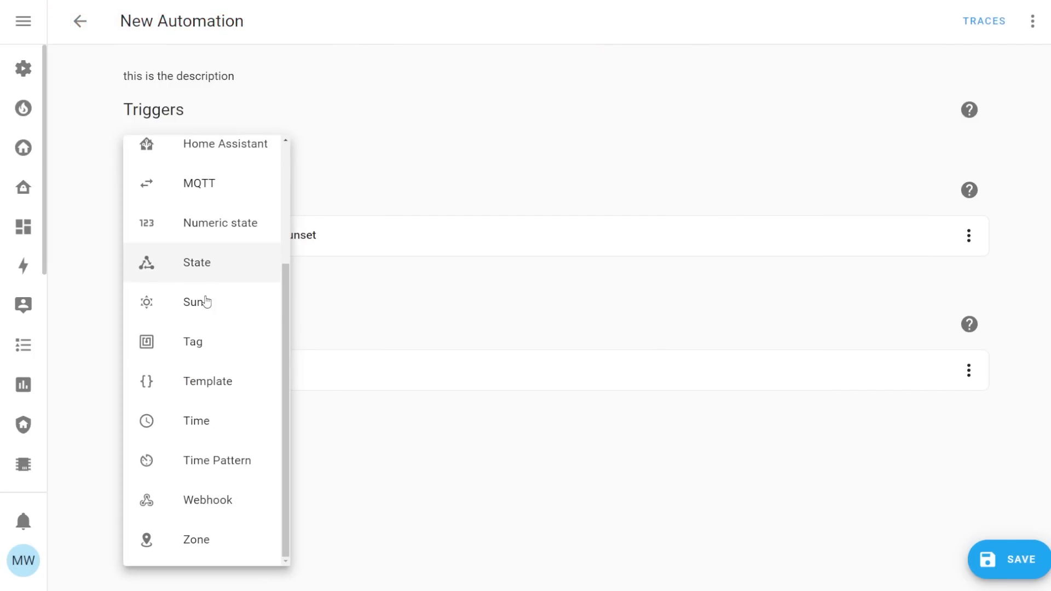